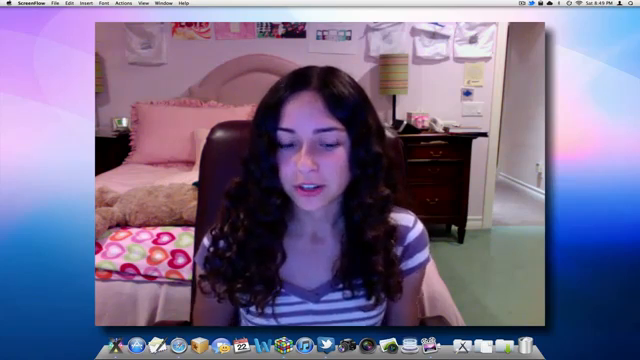
Step: Select the Hawaii 2010 iPhone album in the Library inspector to show its photos
{"action": "left_click", "coordinate": [632, 6]}
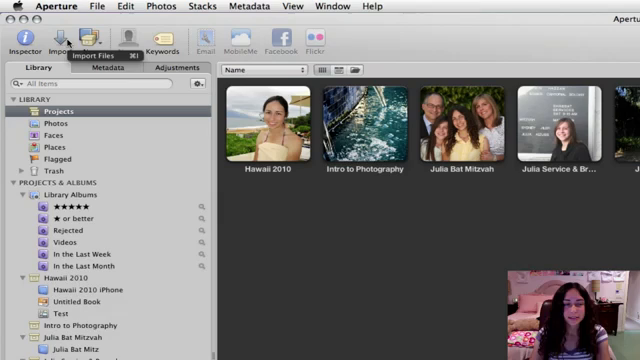
{"action": "mouse_move", "coordinate": [92, 48]}
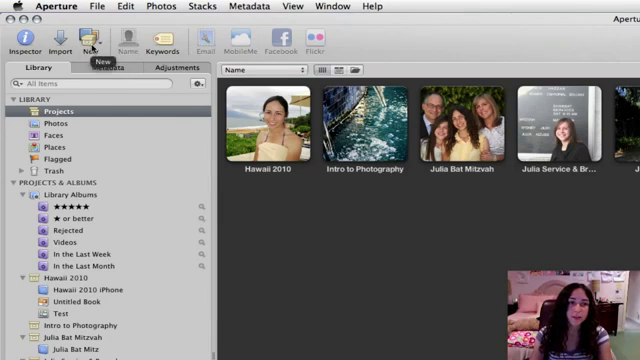
{"action": "left_click", "coordinate": [94, 38]}
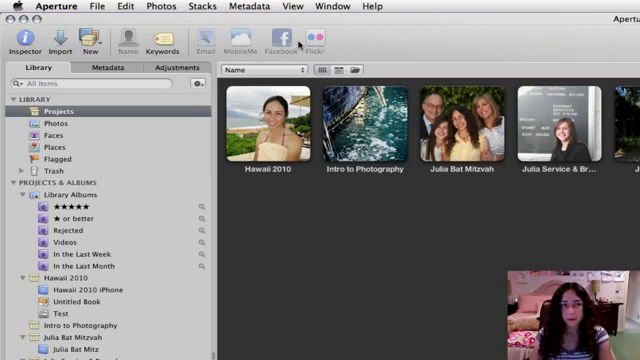
{"action": "mouse_move", "coordinate": [456, 292]}
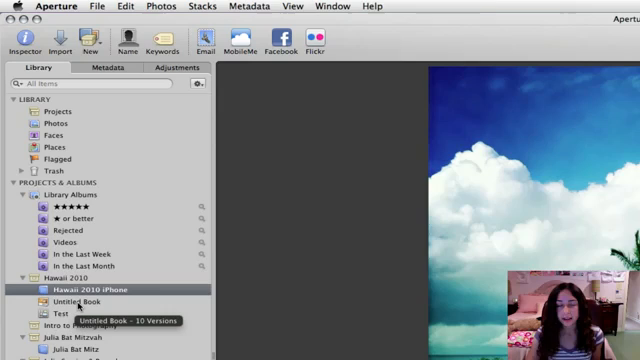
{"action": "mouse_move", "coordinate": [76, 296]}
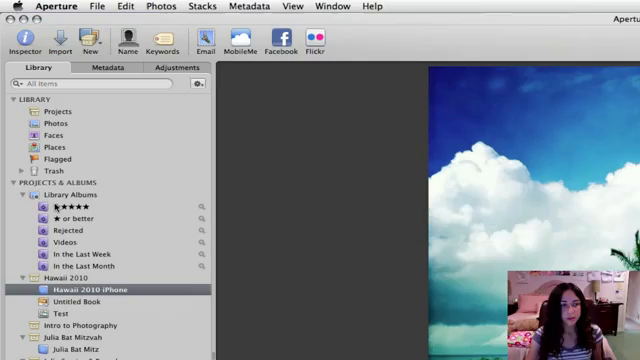
Step: Show the hedge-lined path photo in Split View above the filmstrip of other photos
{"action": "left_click", "coordinate": [66, 208]}
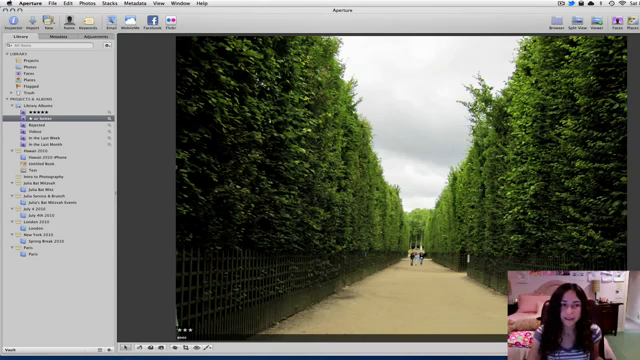
{"action": "mouse_move", "coordinate": [416, 140]}
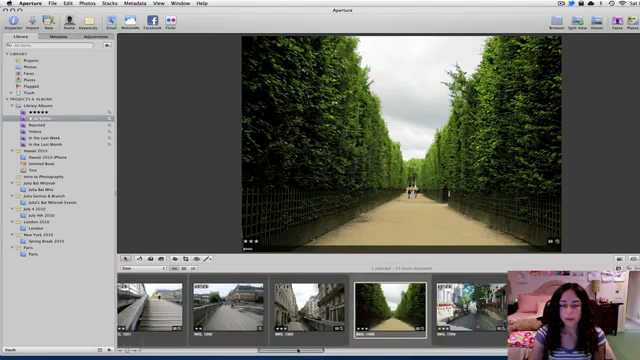
{"action": "scroll", "scroll_direction": "right", "scroll_amount": 3}
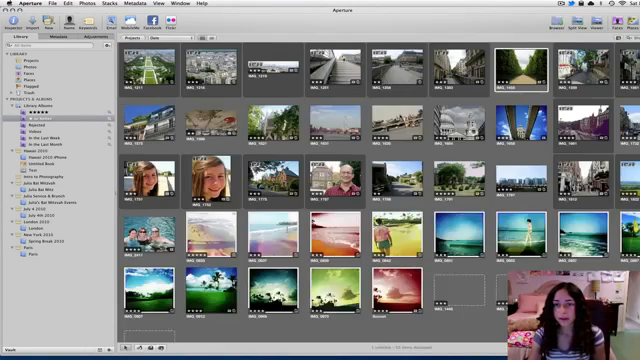
Step: Browse up and down through the thumbnail grid in Browser view
{"action": "scroll", "scroll_direction": "up", "scroll_amount": 3}
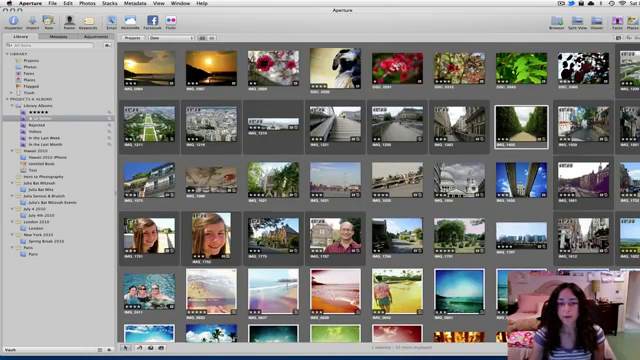
{"action": "scroll", "scroll_direction": "down", "scroll_amount": 3}
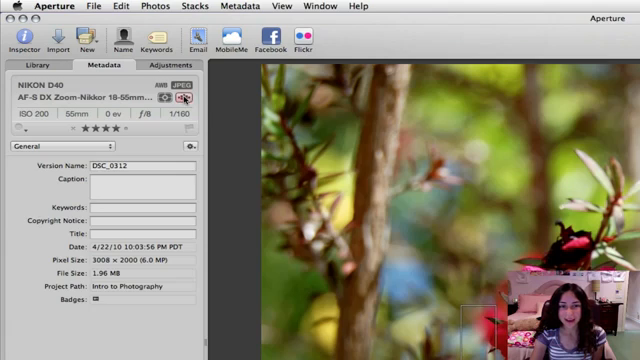
{"action": "mouse_move", "coordinate": [188, 96]}
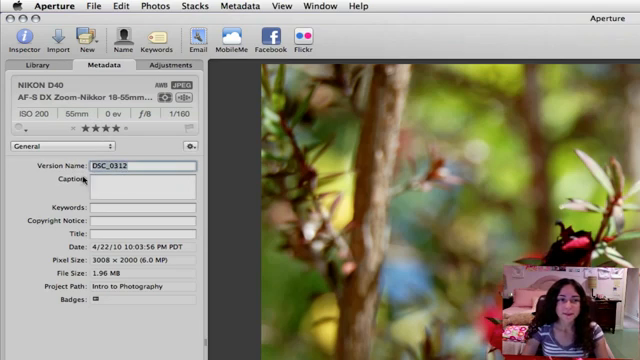
Step: Enter the Caption and Keywords fields of the branch photo's metadata, then return to the viewer
{"action": "left_click", "coordinate": [130, 184]}
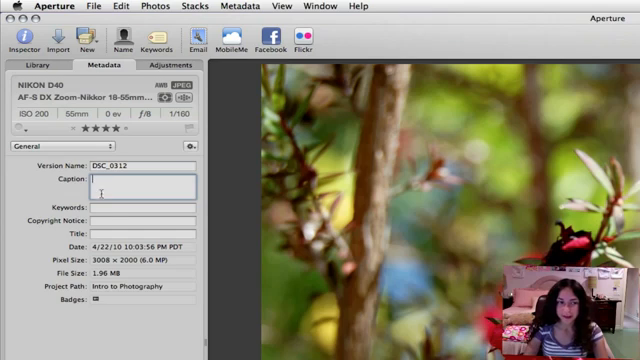
{"action": "left_click", "coordinate": [146, 206]}
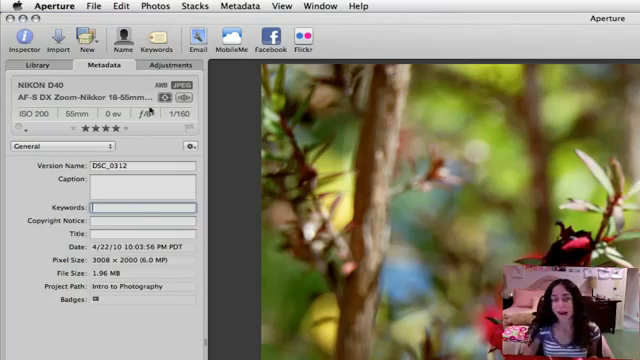
{"action": "left_click", "coordinate": [36, 64]}
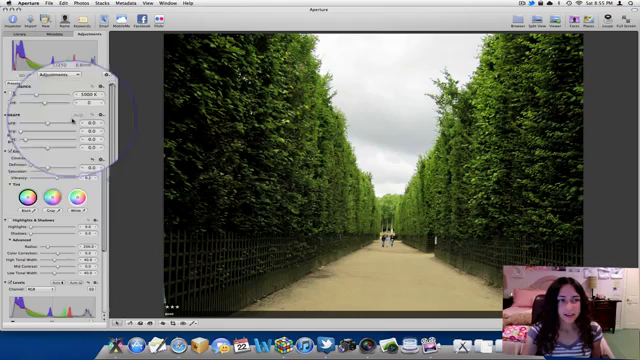
{"action": "left_click", "coordinate": [56, 88]}
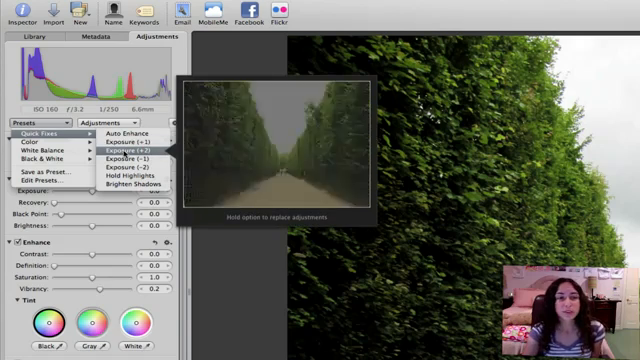
{"action": "mouse_move", "coordinate": [128, 158]}
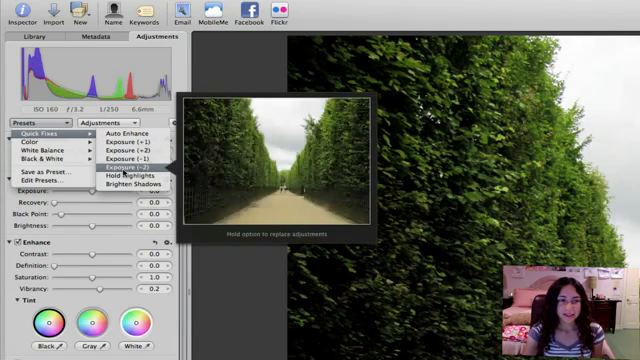
{"action": "mouse_move", "coordinate": [30, 144]}
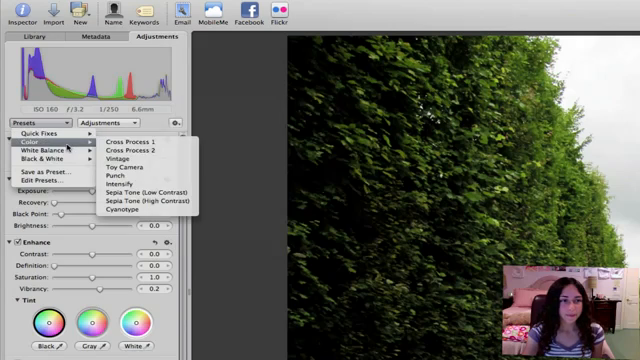
{"action": "mouse_move", "coordinate": [132, 138]}
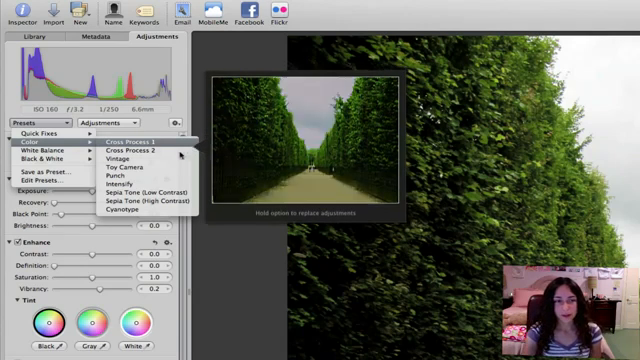
{"action": "mouse_move", "coordinate": [128, 166]}
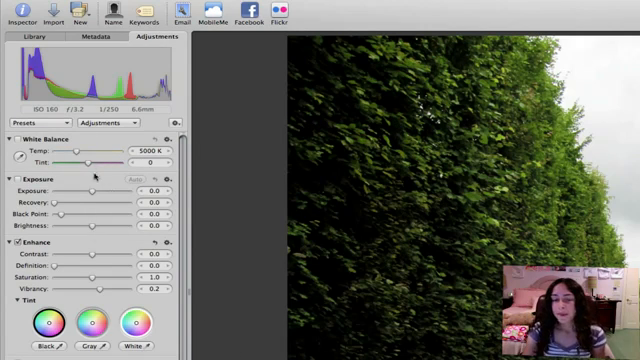
{"action": "scroll", "scroll_direction": "down", "scroll_amount": 3}
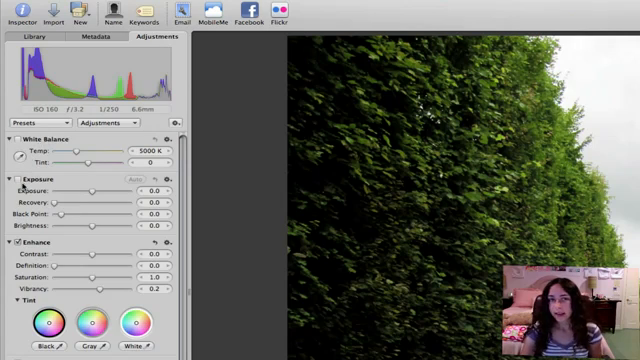
{"action": "scroll", "scroll_direction": "down", "scroll_amount": 3}
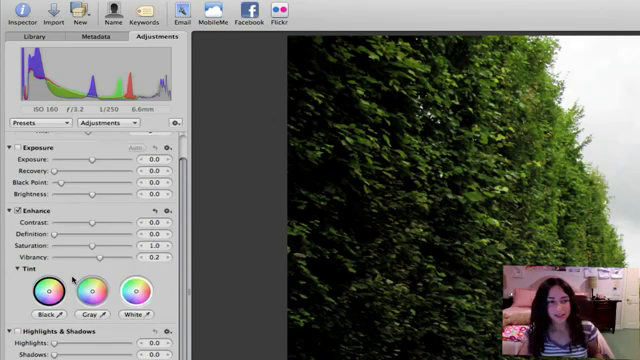
{"action": "scroll", "scroll_direction": "down", "scroll_amount": 3}
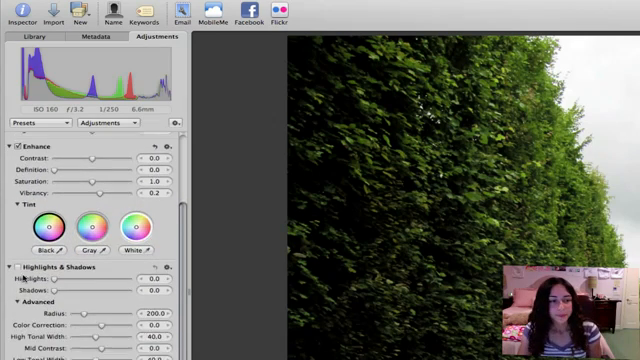
{"action": "scroll", "scroll_direction": "down", "scroll_amount": 3}
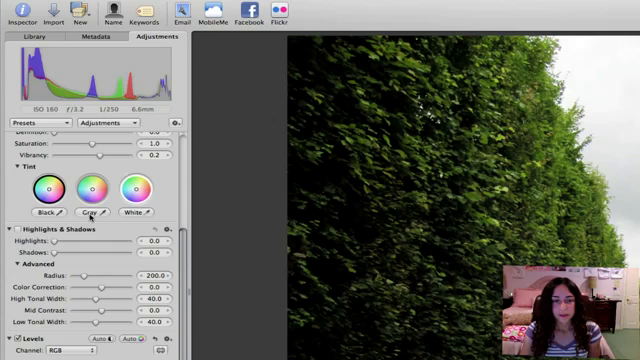
{"action": "scroll", "scroll_direction": "down", "scroll_amount": 3}
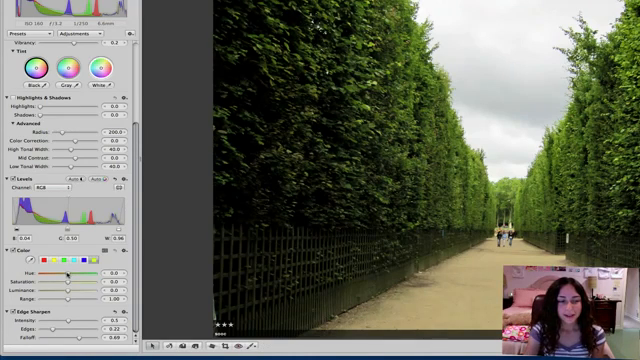
{"action": "left_click_drag", "start_coordinate": [76, 272], "coordinate": [56, 272]}
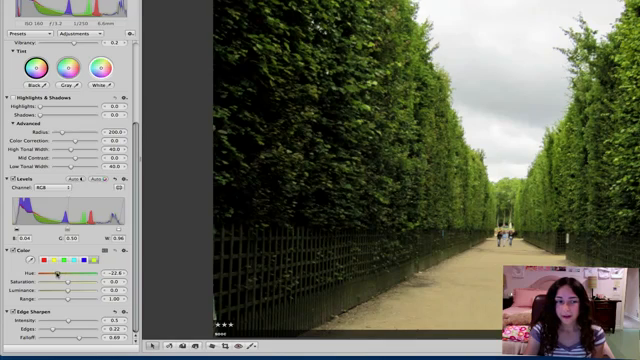
{"action": "left_click_drag", "start_coordinate": [58, 272], "coordinate": [56, 272]}
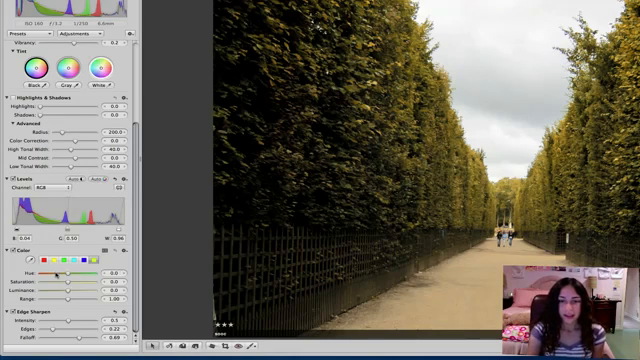
{"action": "left_click_drag", "start_coordinate": [58, 286], "coordinate": [68, 286]}
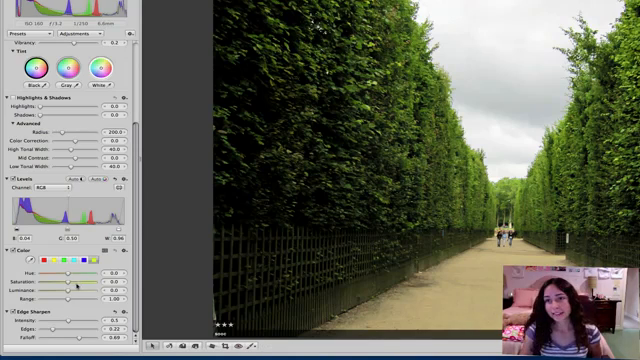
{"action": "scroll", "scroll_direction": "up", "scroll_amount": 3}
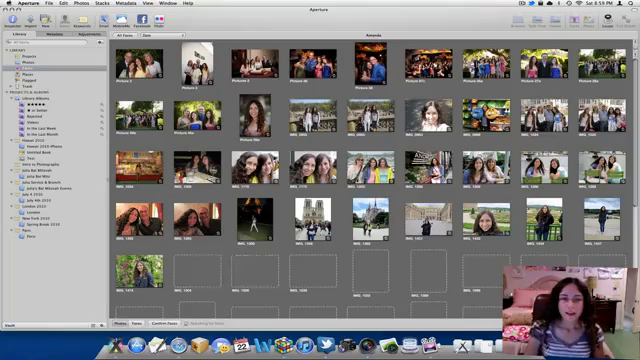
Step: Scroll down through the library's photo thumbnails in Browser view
{"action": "scroll", "scroll_direction": "down", "scroll_amount": 3}
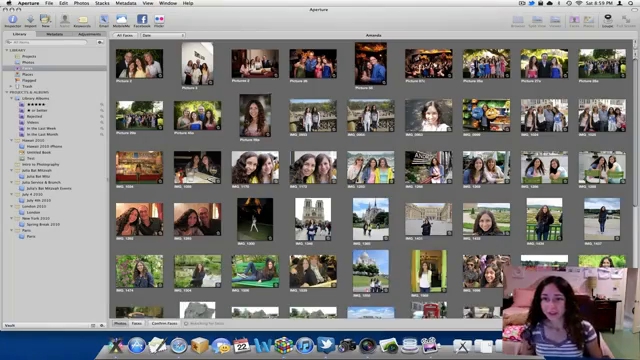
{"action": "scroll", "scroll_direction": "down", "scroll_amount": 3}
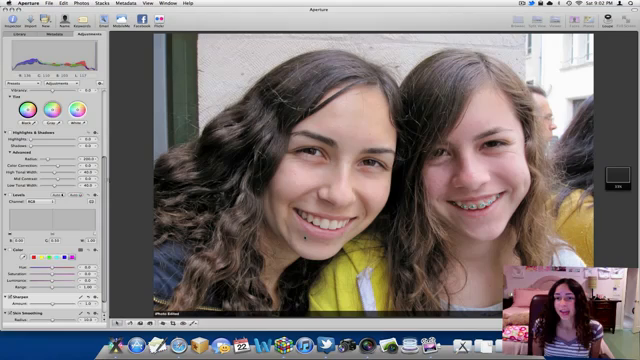
{"action": "left_click", "coordinate": [20, 36]}
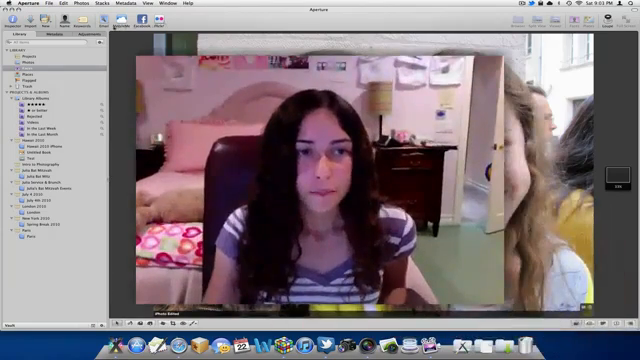
Step: Select the bedroom photo in the Library so it fills the Viewer
{"action": "left_click", "coordinate": [98, 36]}
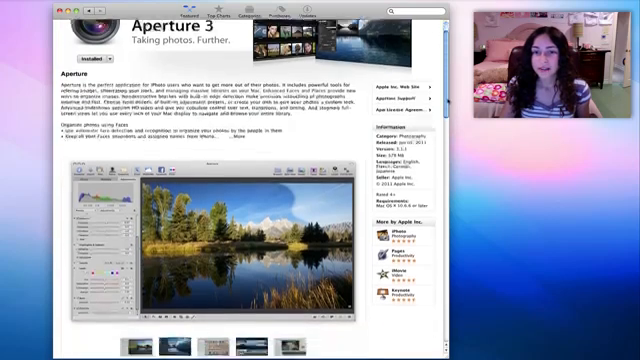
Step: Scroll down the Aperture 3 App Store page through its description, ratings and reviews
{"action": "scroll", "scroll_direction": "down", "scroll_amount": 3}
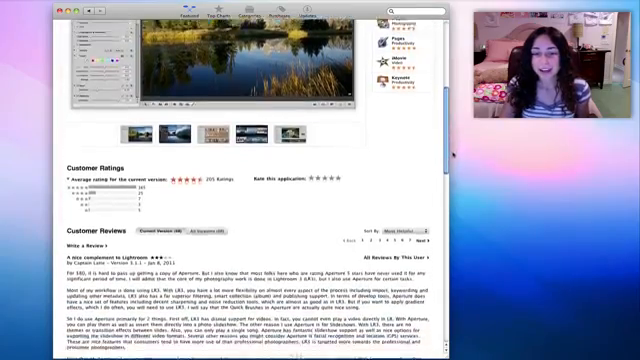
{"action": "scroll", "scroll_direction": "down", "scroll_amount": 3}
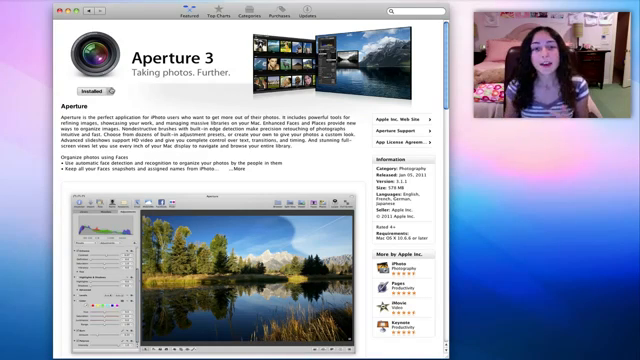
{"action": "scroll", "scroll_direction": "down", "scroll_amount": 3}
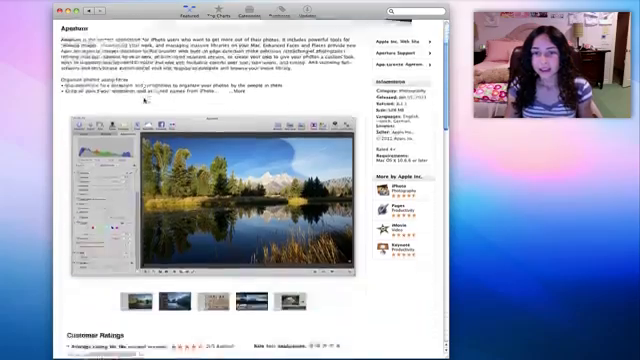
{"action": "scroll", "scroll_direction": "down", "scroll_amount": 3}
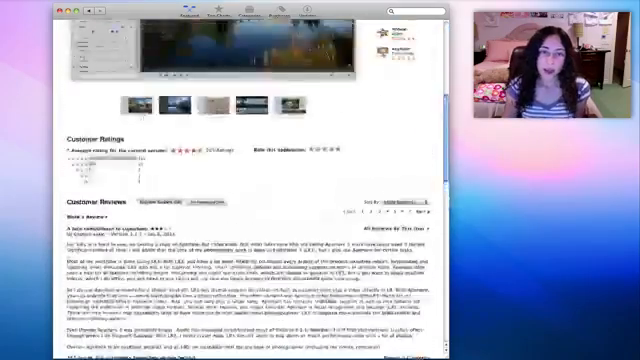